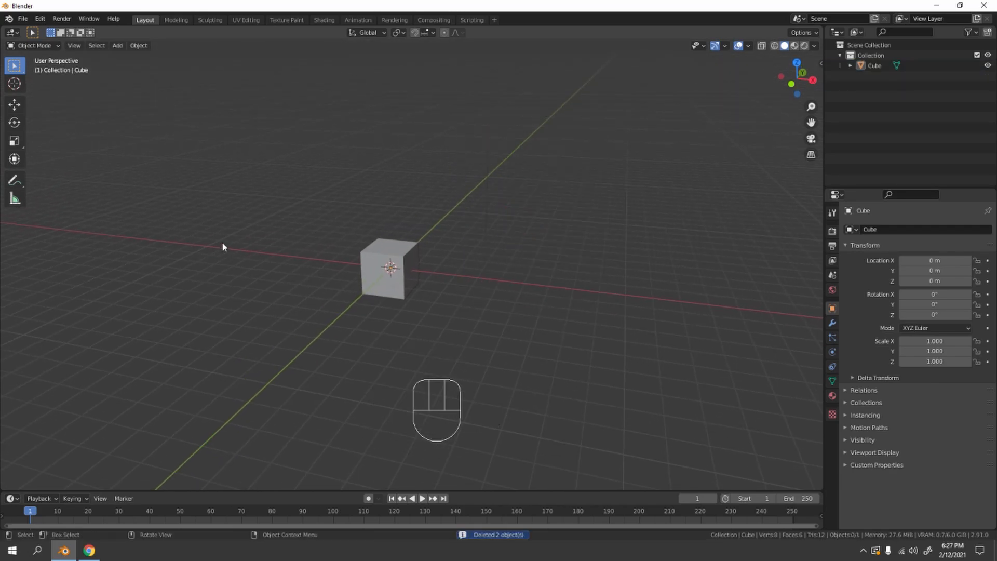
Select the default cube so it can be removed from the scene.
{"action": "left_click", "coordinate": [413, 281]}
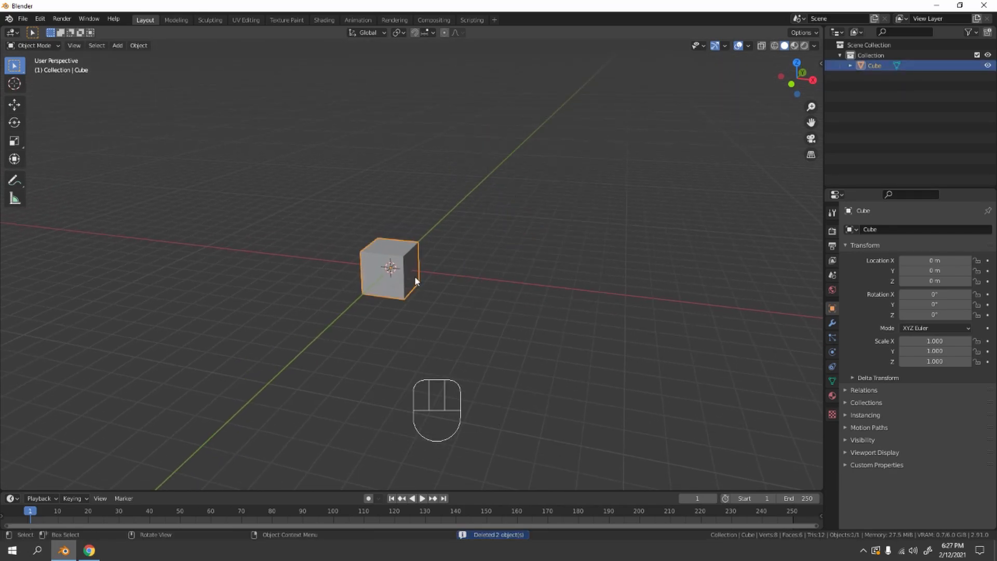
{"action": "mouse_move", "coordinate": [451, 335]}
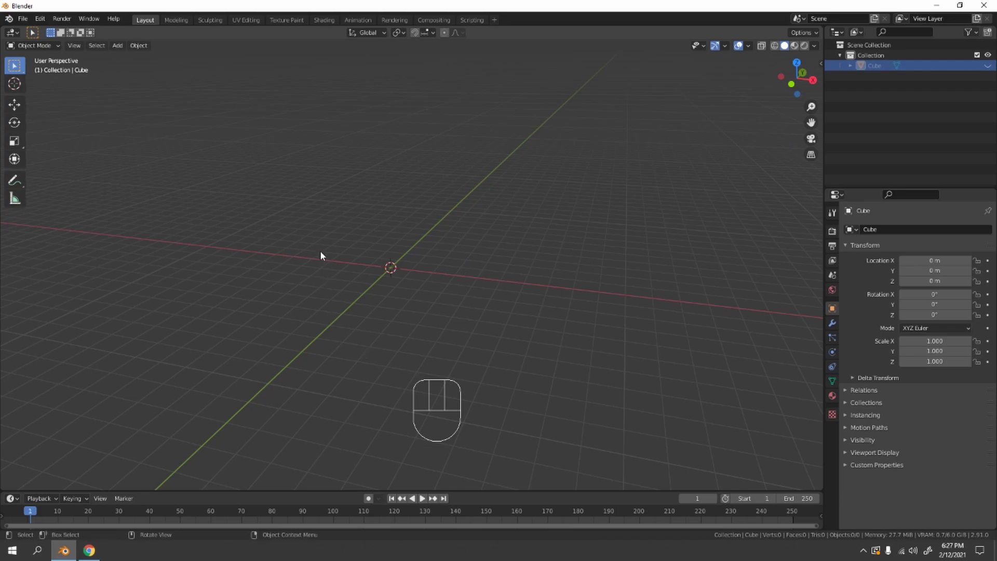
Add a circle mesh at the centre, view it from the front and start editing it into the basin wall.
{"action": "left_click", "coordinate": [118, 45]}
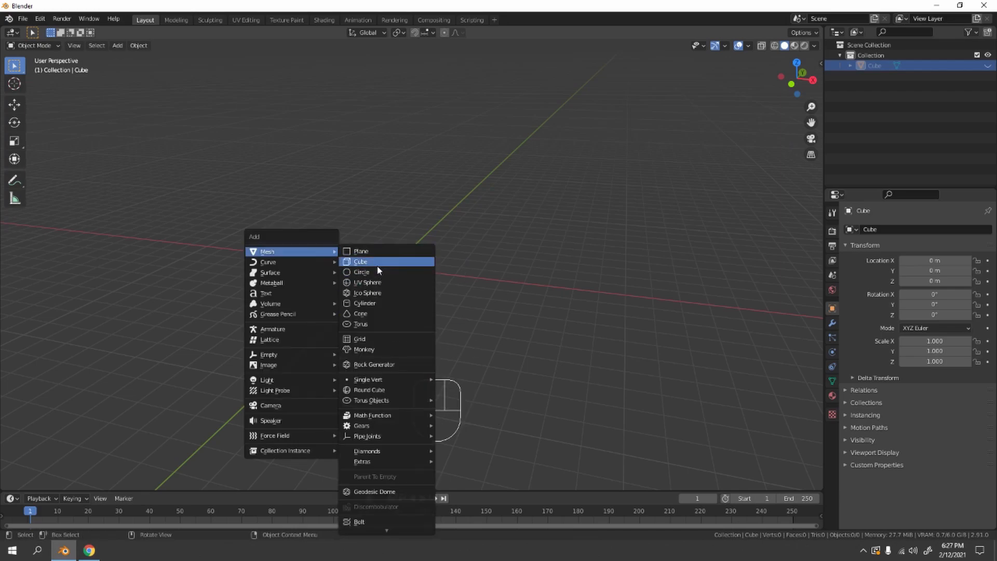
{"action": "left_click", "coordinate": [361, 271]}
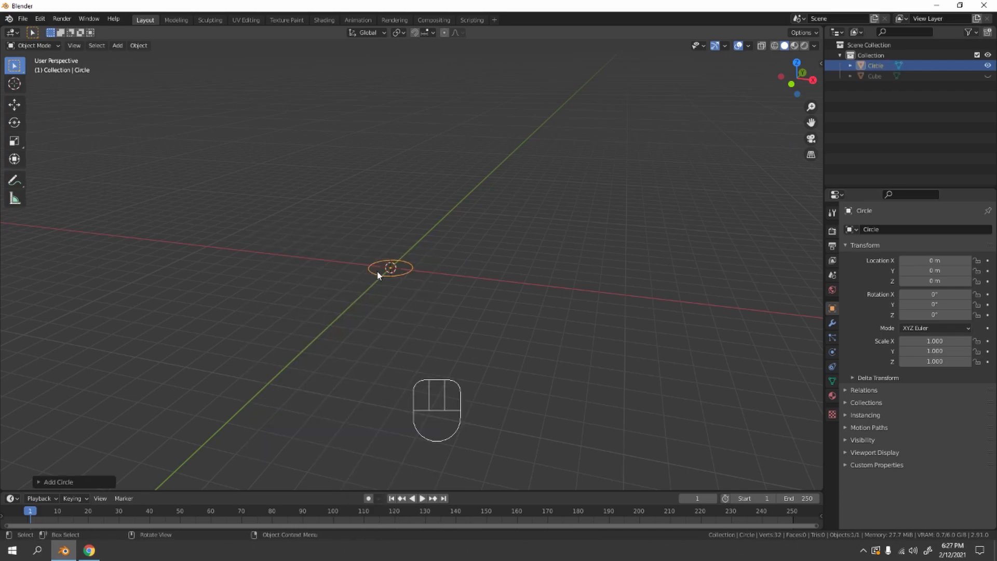
{"action": "key", "text": "KP_1"}
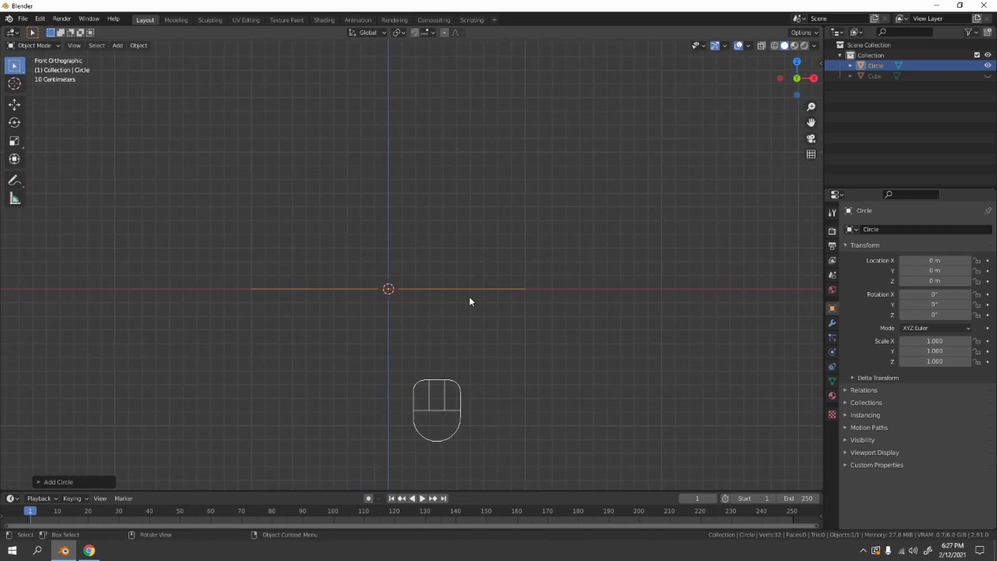
{"action": "key", "text": "Tab"}
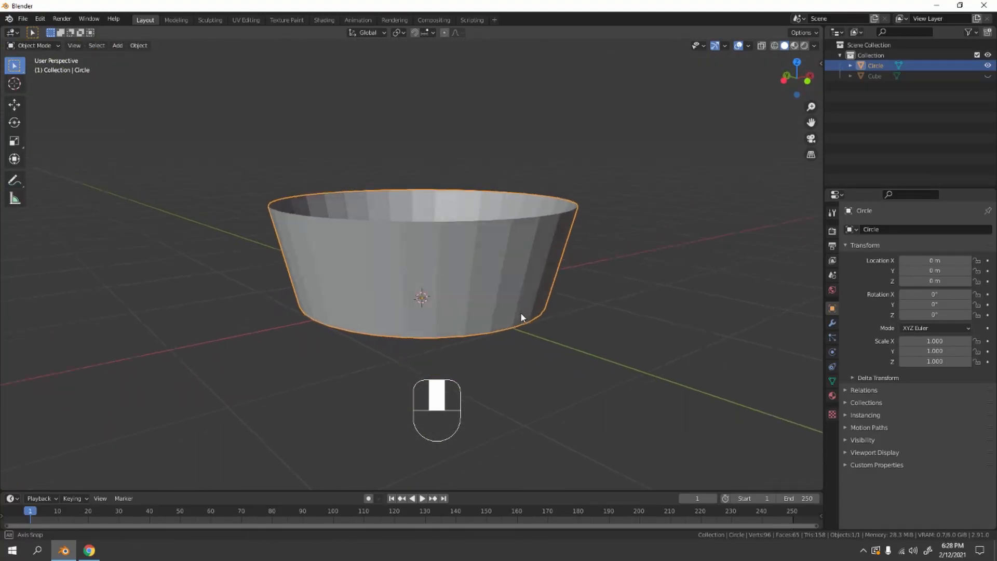
Extrude the basin's top edge loop outward into a narrow lip, then return to object mode.
{"action": "key", "text": "Tab"}
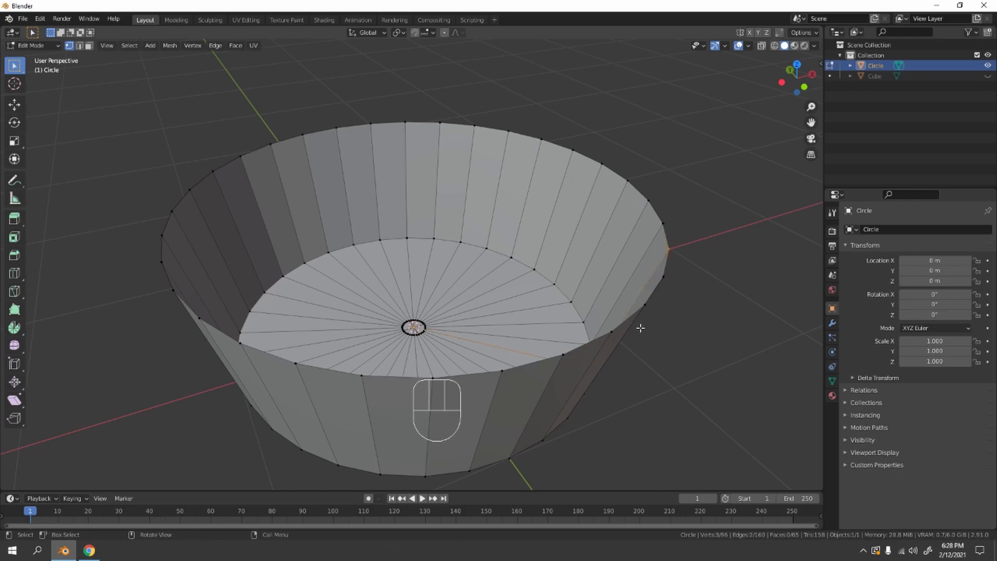
{"action": "key", "text": "alt"}
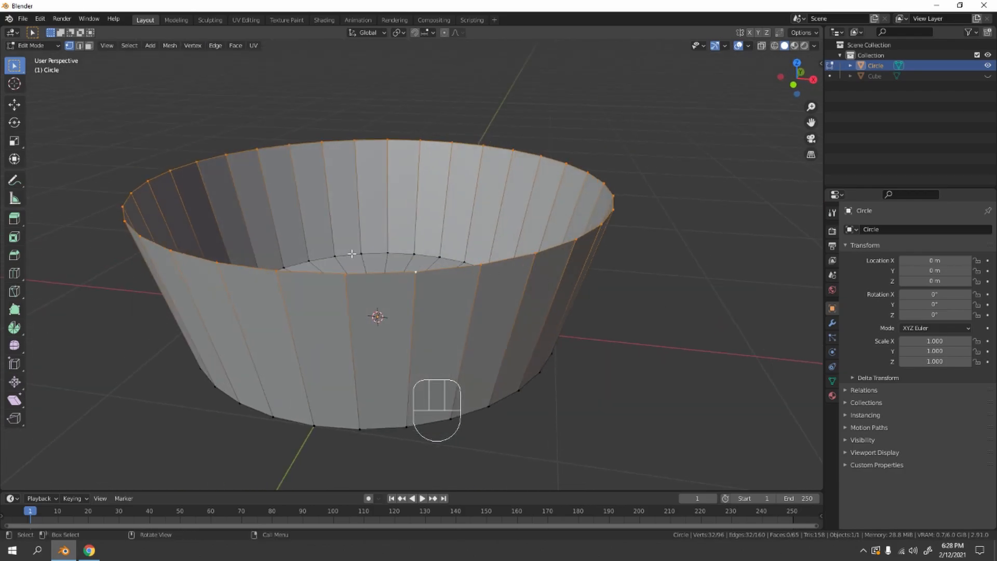
{"action": "key", "text": "1"}
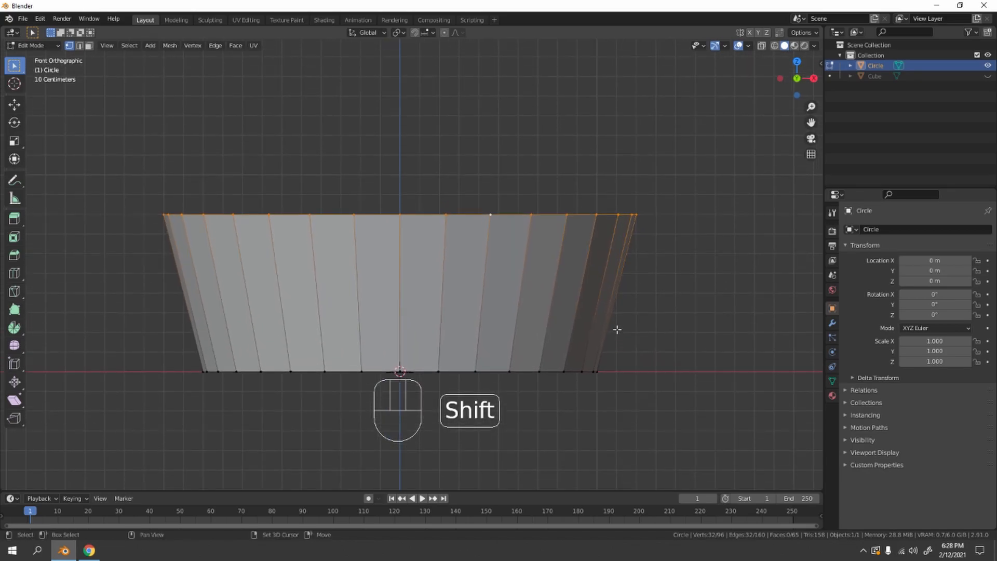
{"action": "key", "text": "7"}
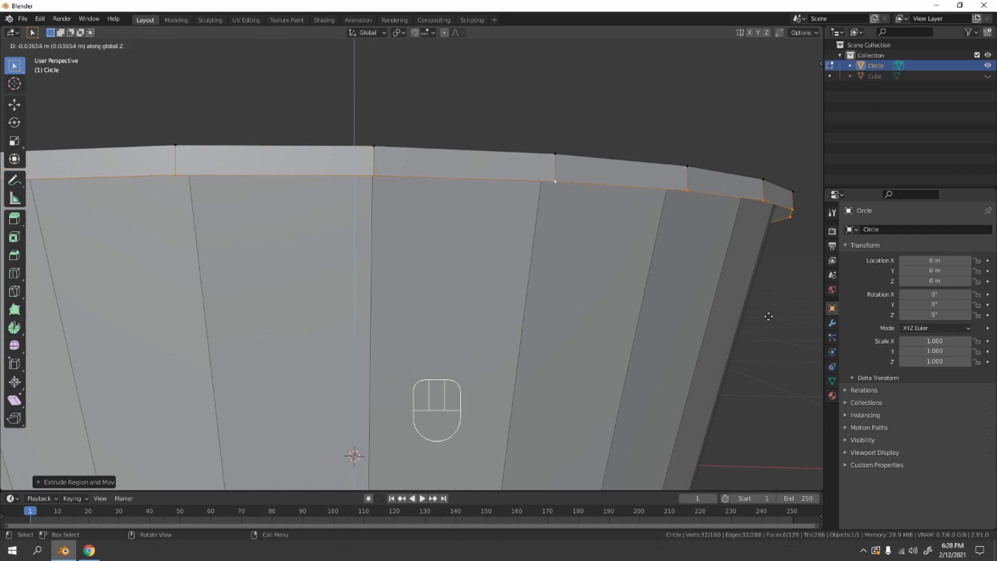
{"action": "mouse_move", "coordinate": [720, 315]}
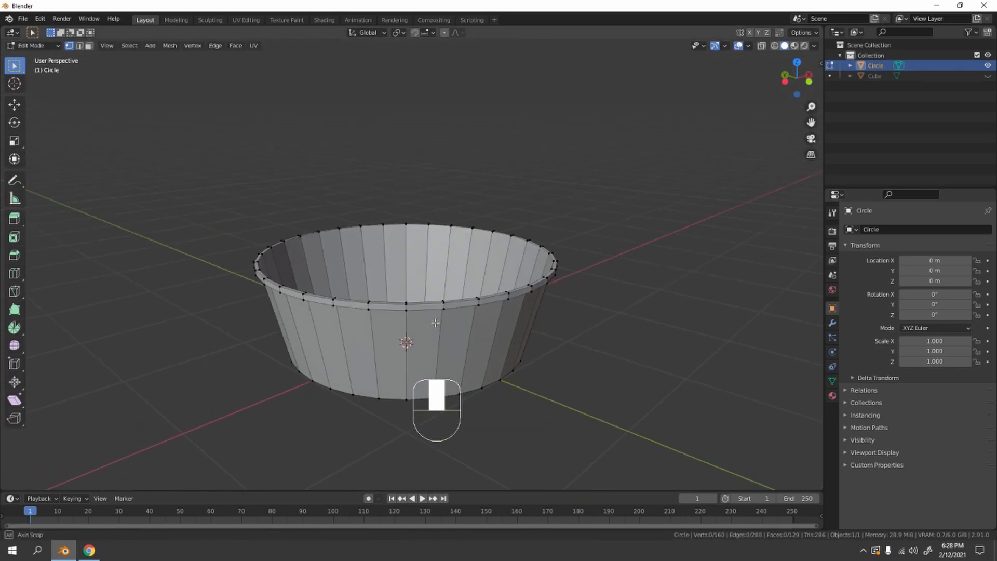
{"action": "key", "text": "Tab"}
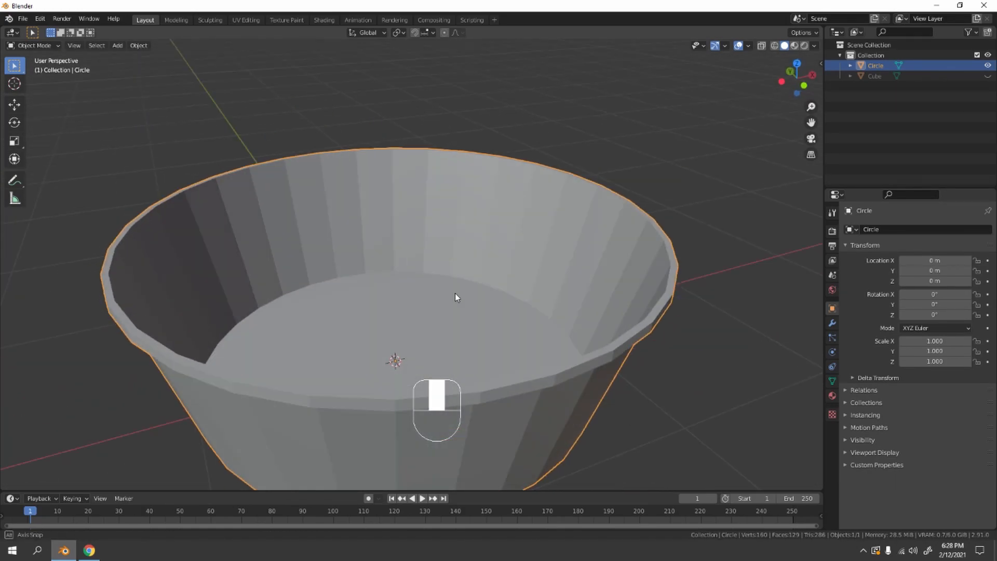
Add a horizontal loop cut around the basin's side just above the bottom.
{"action": "left_click_drag", "start_coordinate": [455, 297], "coordinate": [455, 275]}
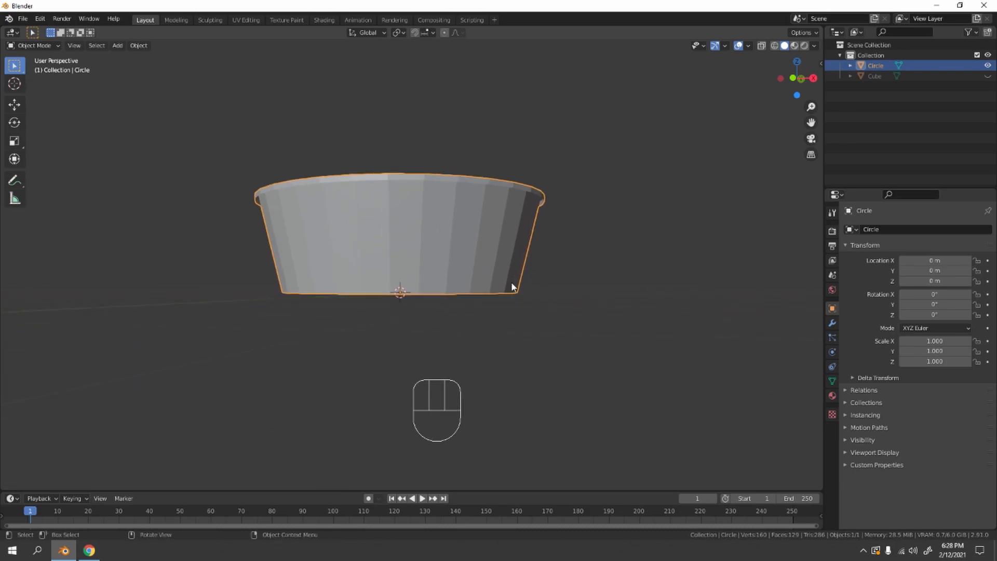
{"action": "key", "text": "ctrl+r"}
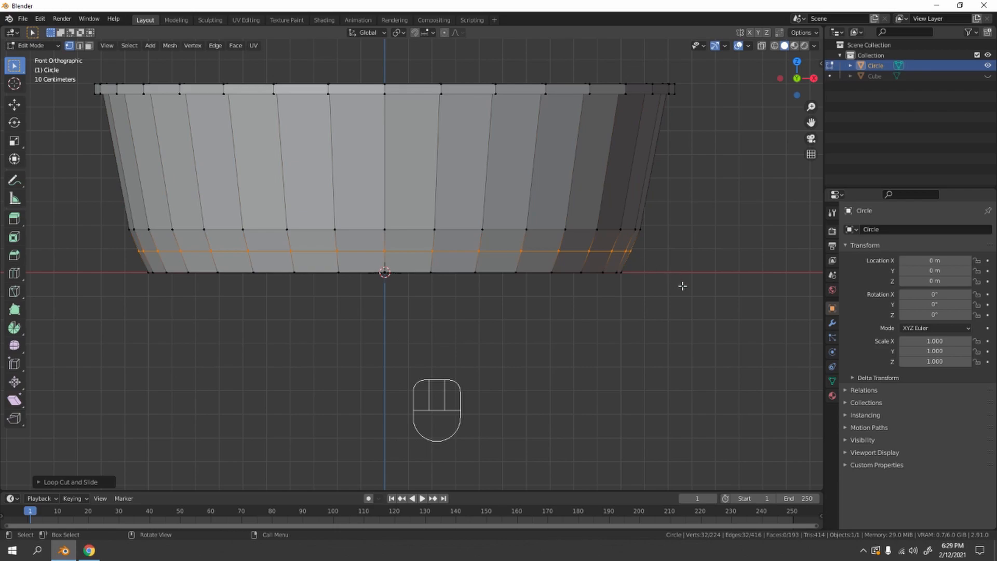
{"action": "key", "text": "s"}
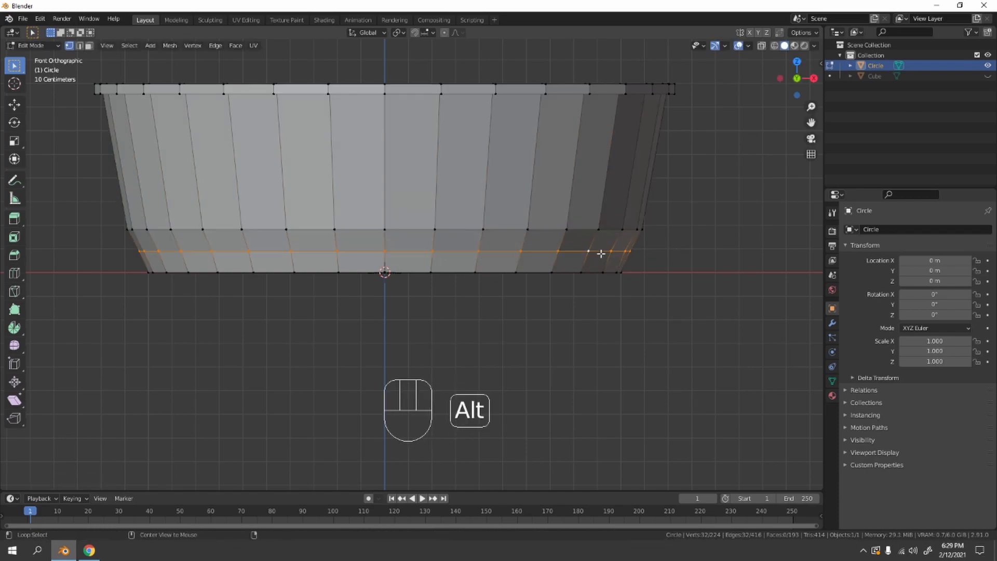
{"action": "key", "text": "Tab"}
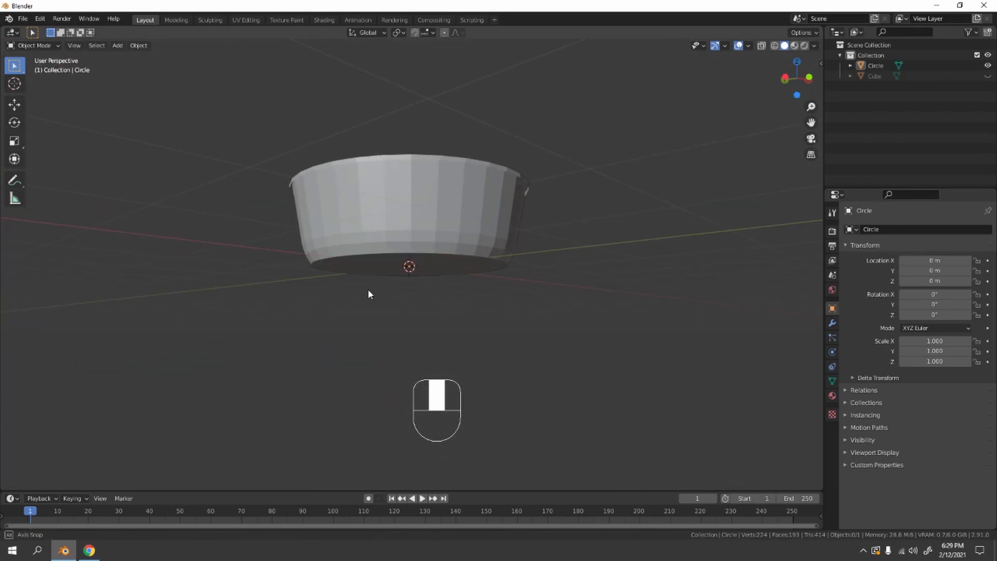
Orbit to inspect the basin's underside before adding modifiers.
{"action": "left_click_drag", "start_coordinate": [368, 294], "coordinate": [526, 280]}
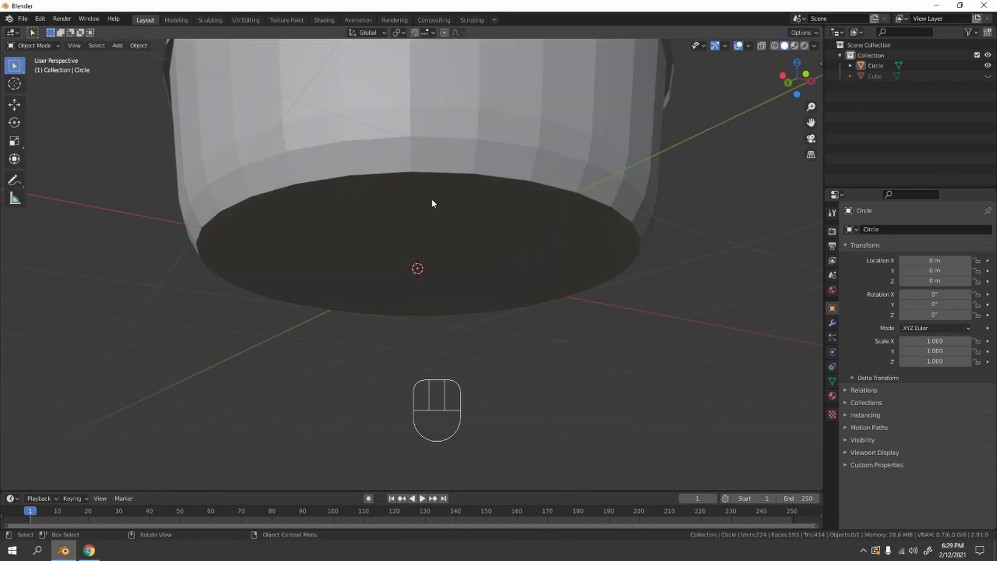
{"action": "key", "text": "Tab"}
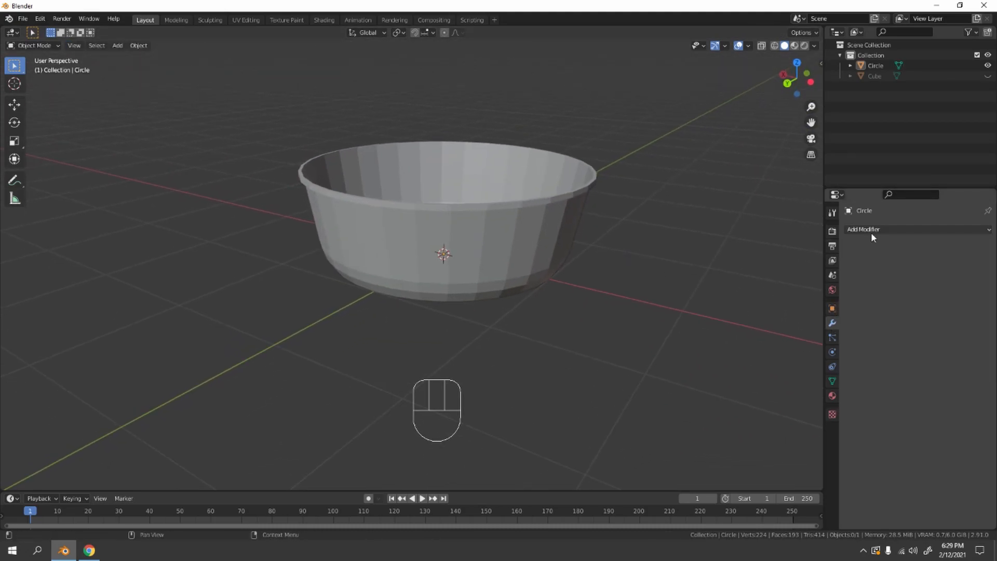
Add a Subdivision Surface modifier at level 2 and inspect the smoothed basin.
{"action": "left_click", "coordinate": [862, 229]}
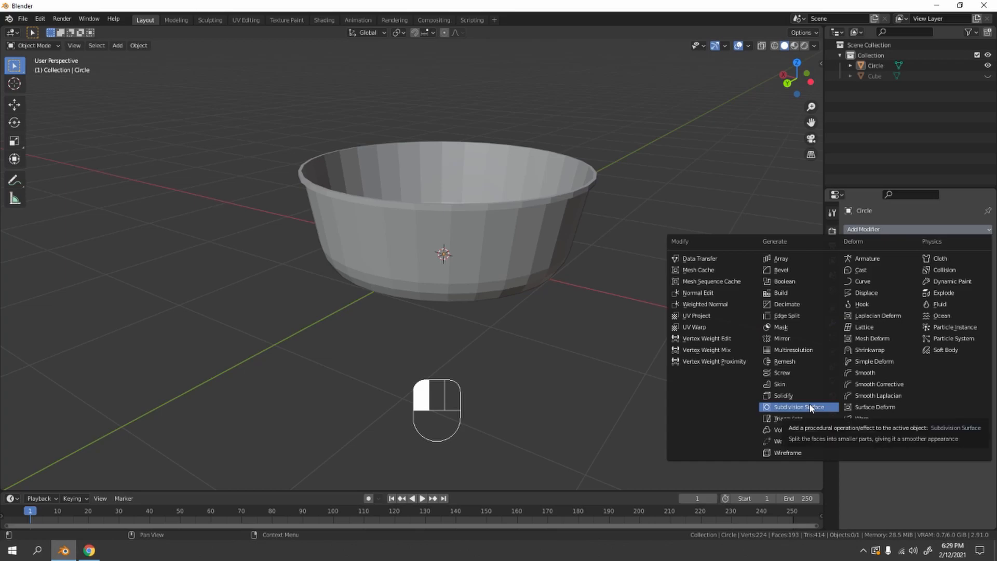
{"action": "left_click", "coordinate": [800, 406]}
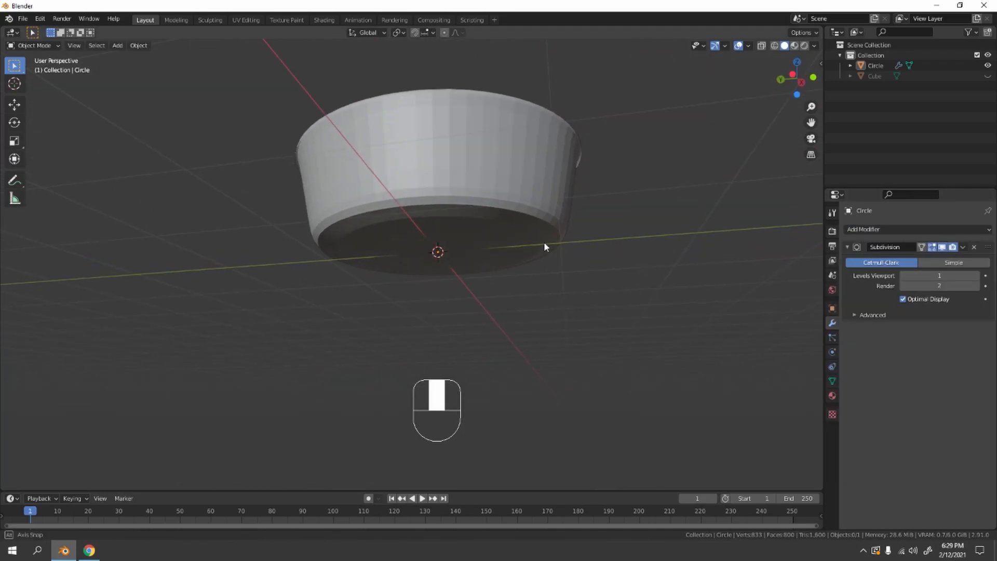
{"action": "key", "text": "Tab"}
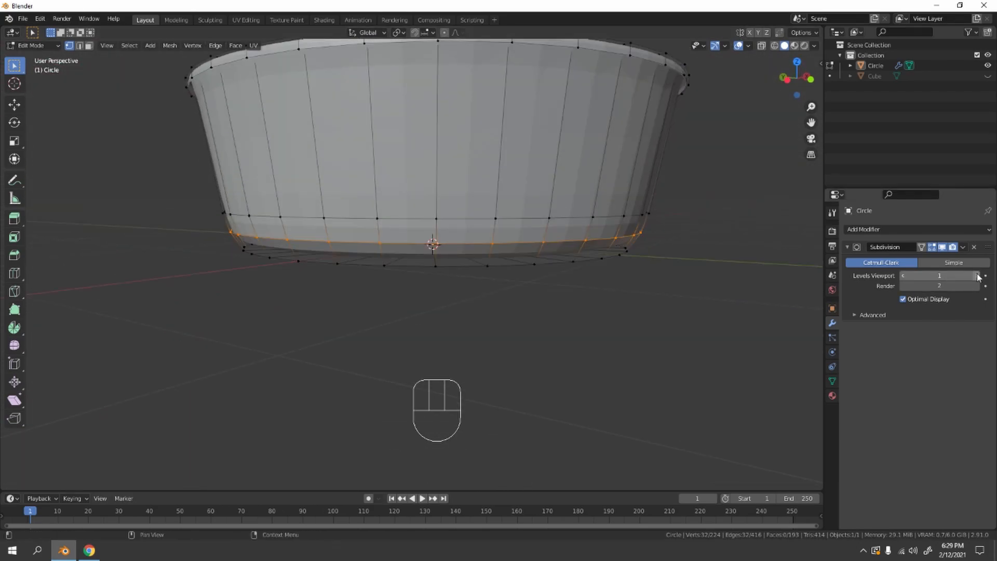
{"action": "key", "text": "Tab"}
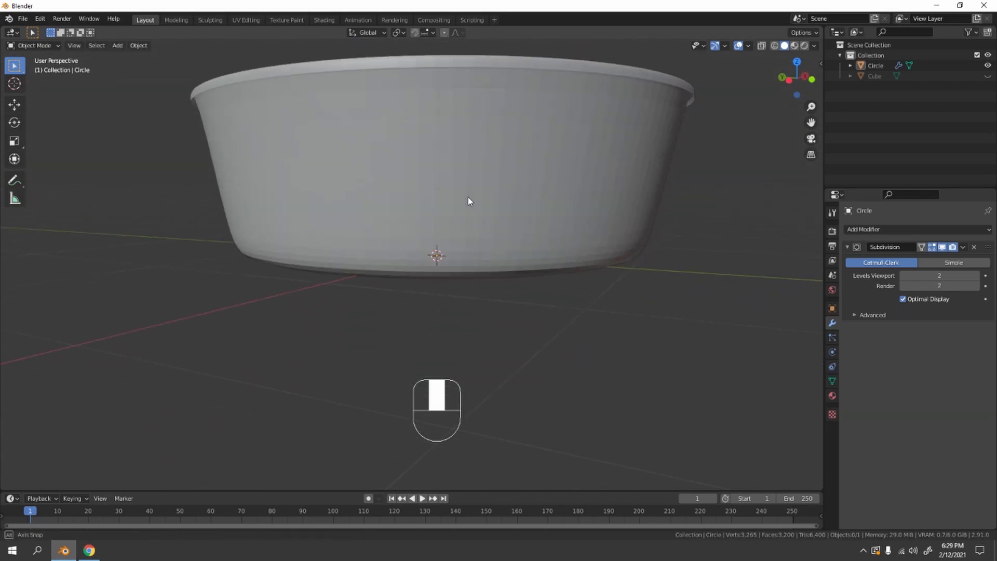
{"action": "left_click_drag", "start_coordinate": [467, 202], "coordinate": [632, 216]}
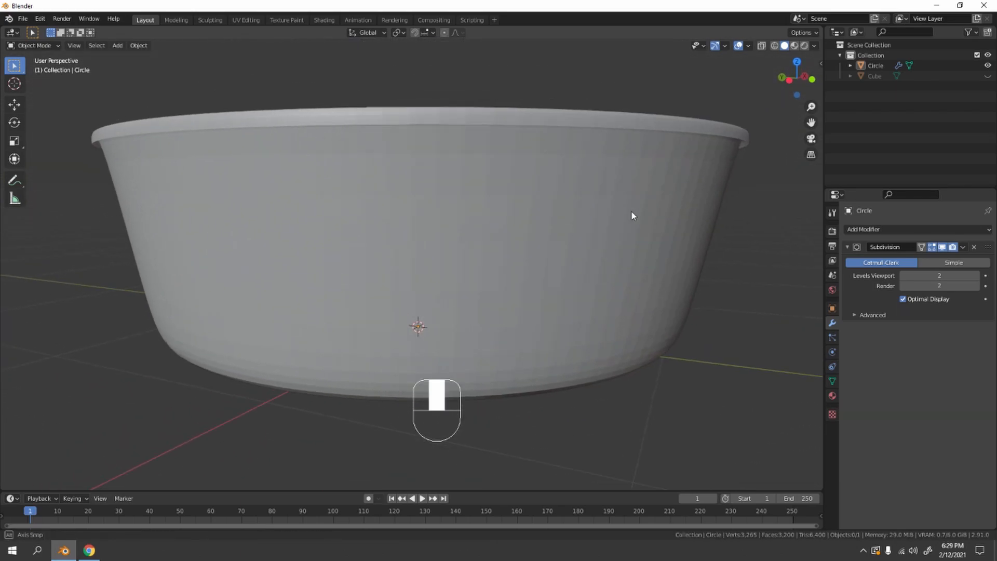
{"action": "left_click_drag", "start_coordinate": [632, 216], "coordinate": [584, 261]}
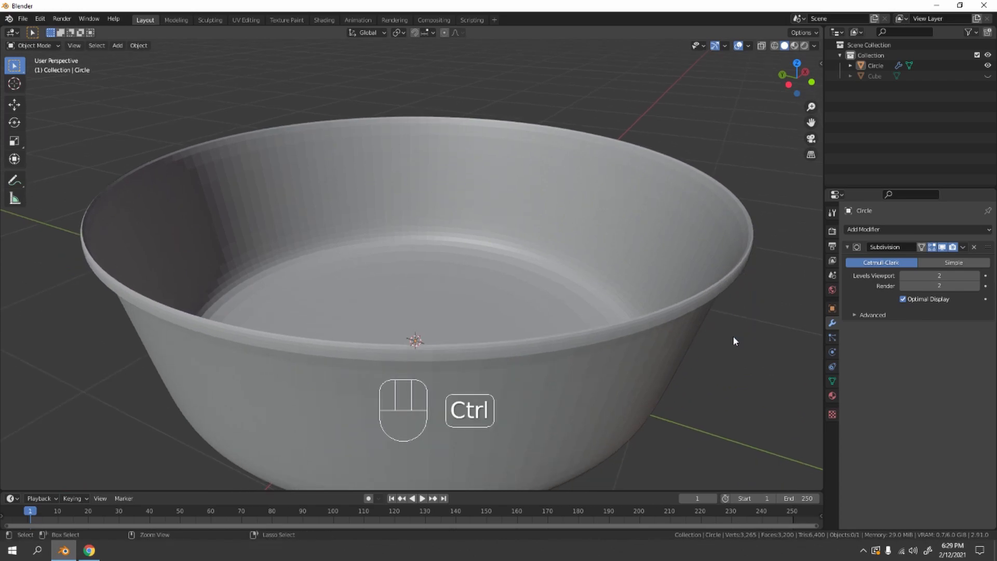
Give a rim edge loop a Mean Crease of 0.66 and preview the tighter lip.
{"action": "key", "text": "Tab"}
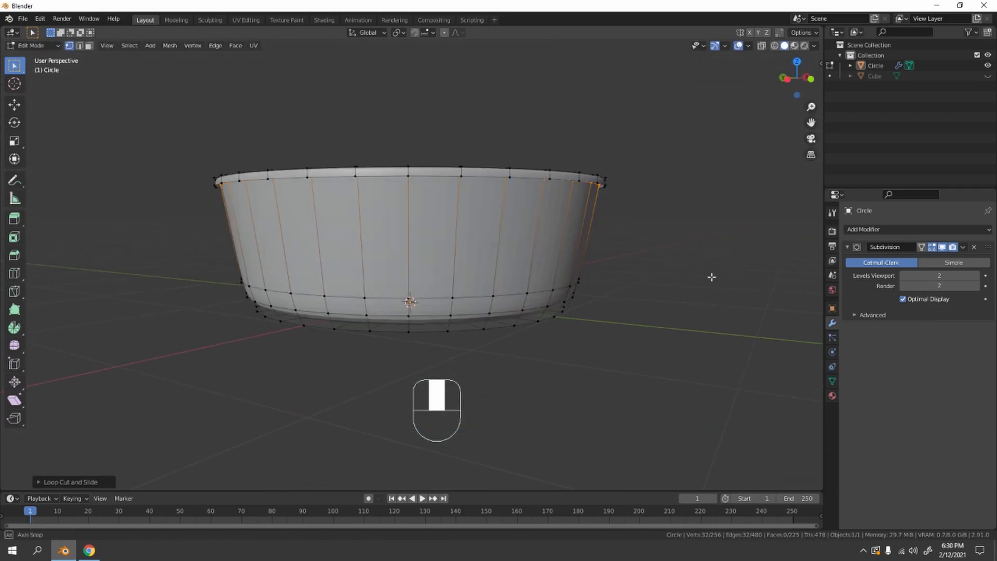
{"action": "key", "text": "ctrl+z"}
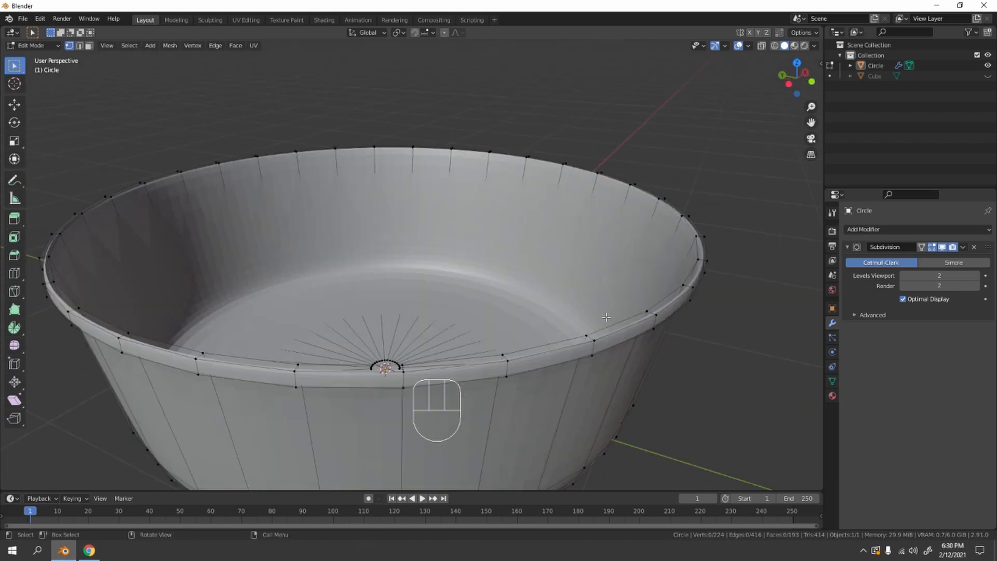
{"action": "left_click", "coordinate": [683, 290]}
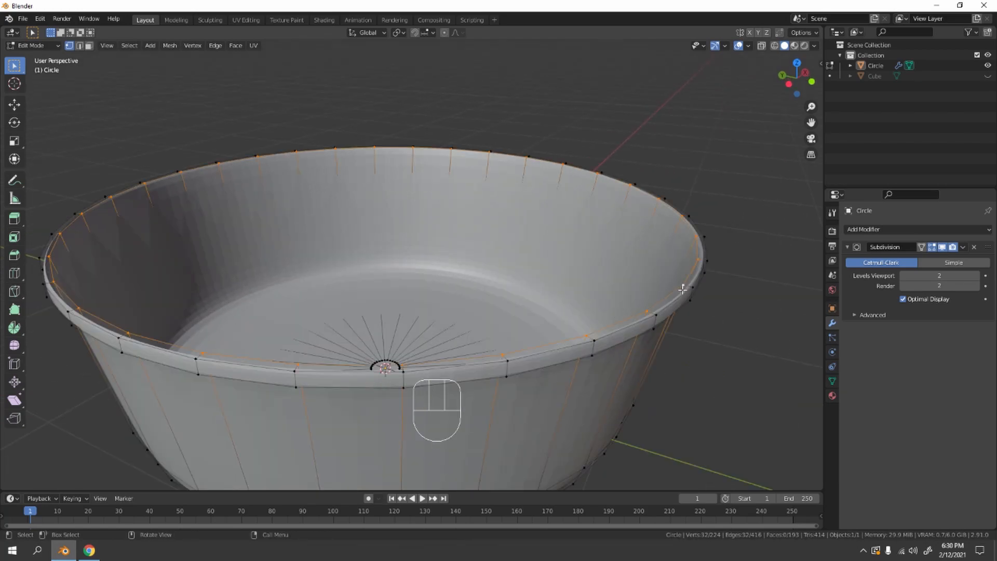
{"action": "left_click", "coordinate": [817, 185]}
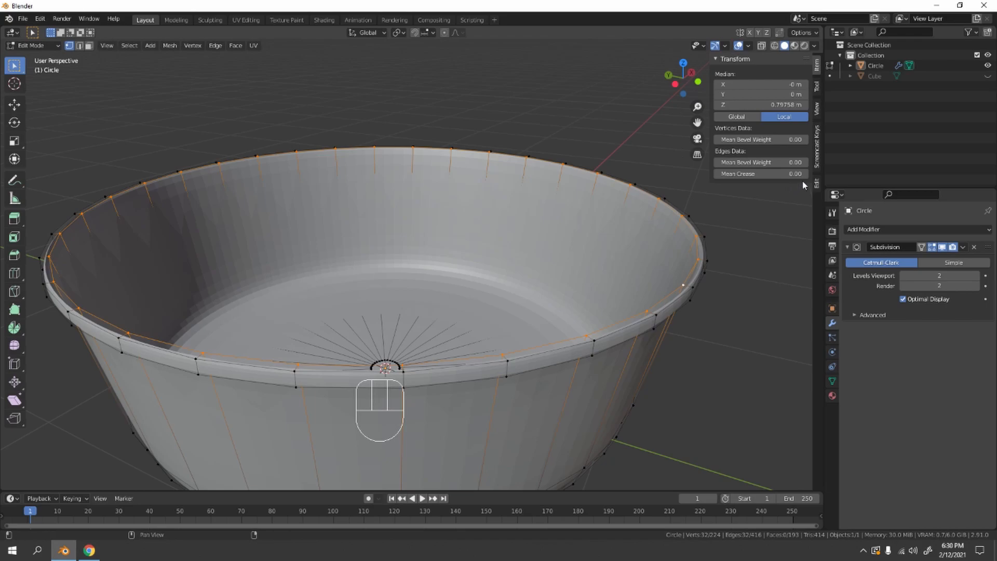
{"action": "mouse_move", "coordinate": [760, 173]}
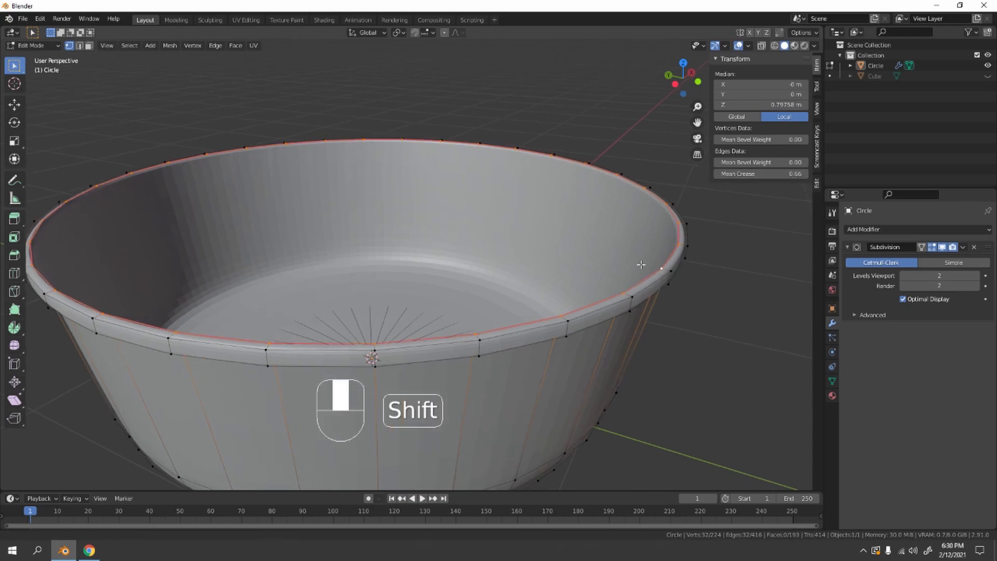
{"action": "key", "text": "Tab"}
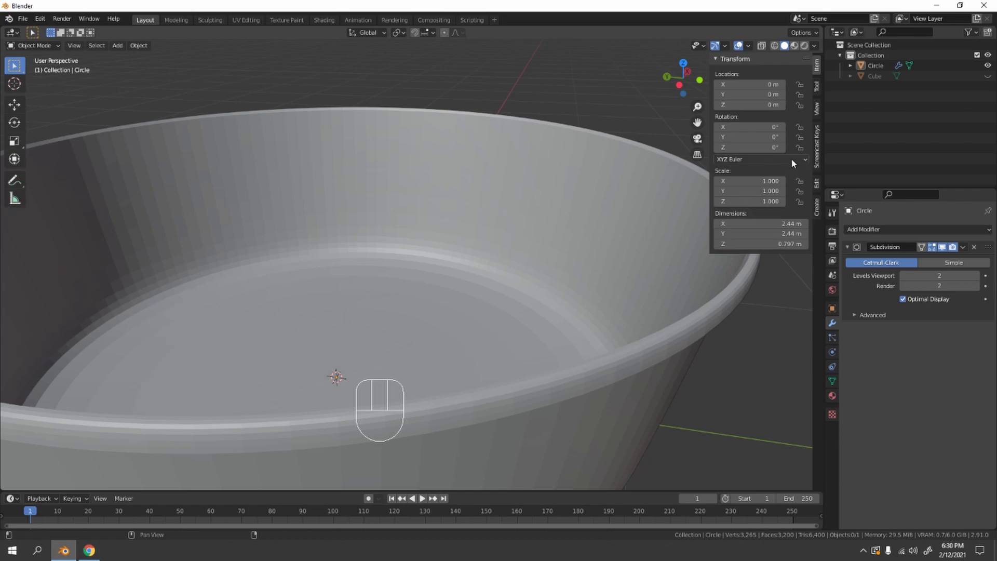
Crease a second rim edge loop at 0.35 and check the rolled rim from above and below.
{"action": "key", "text": "Tab"}
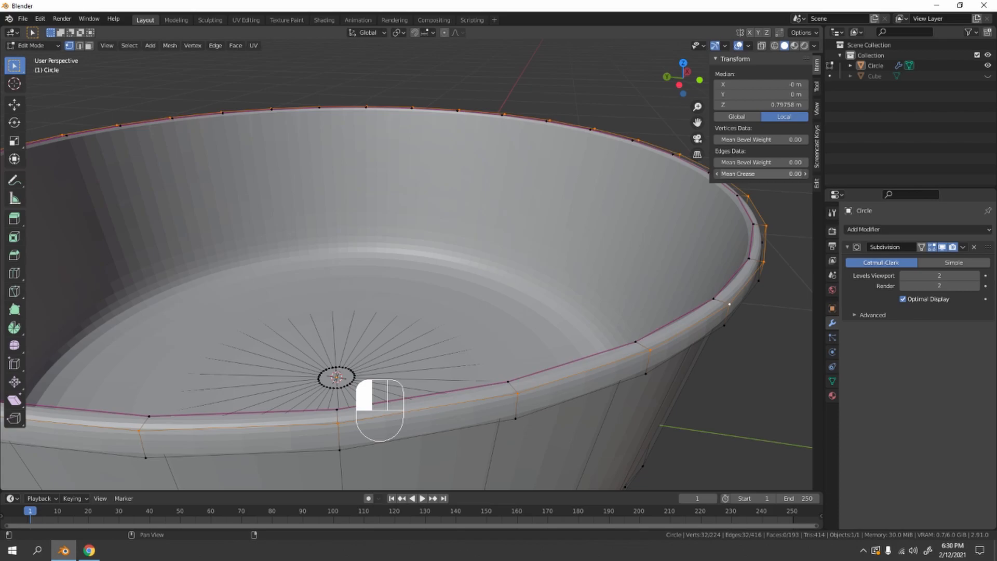
{"action": "left_click", "coordinate": [763, 173]}
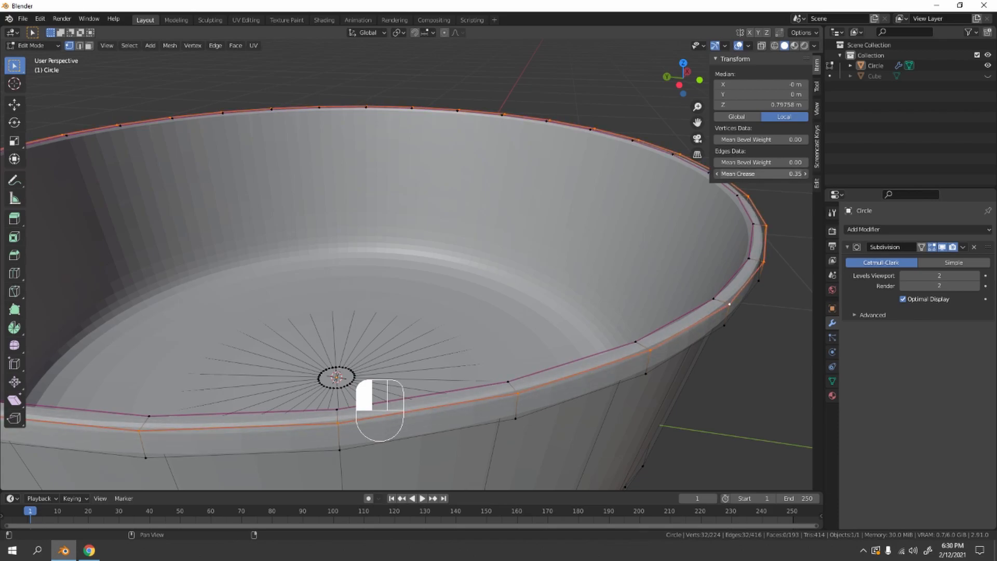
{"action": "key", "text": "Tab"}
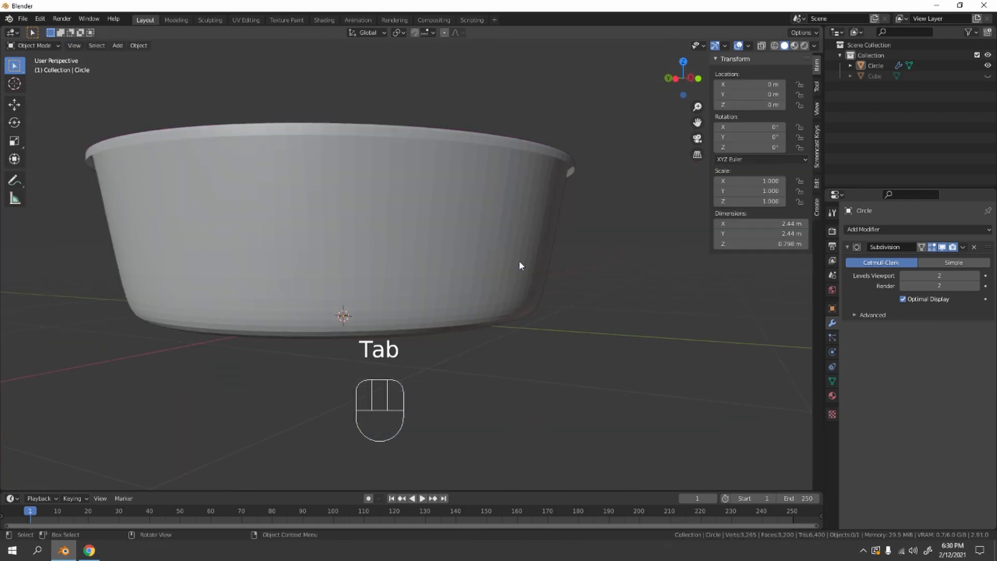
{"action": "left_click_drag", "start_coordinate": [520, 266], "coordinate": [569, 164]}
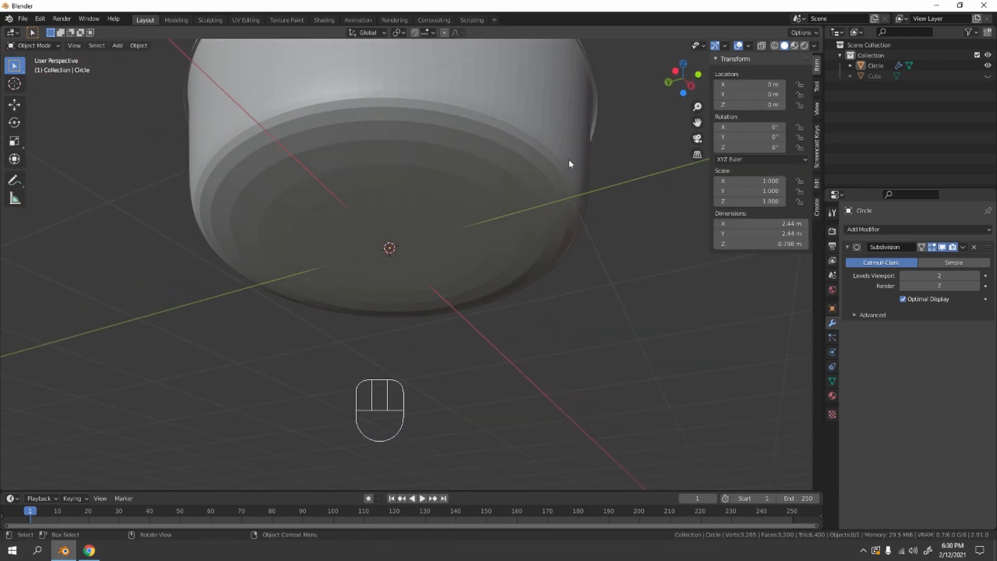
{"action": "left_click_drag", "start_coordinate": [569, 164], "coordinate": [629, 302]}
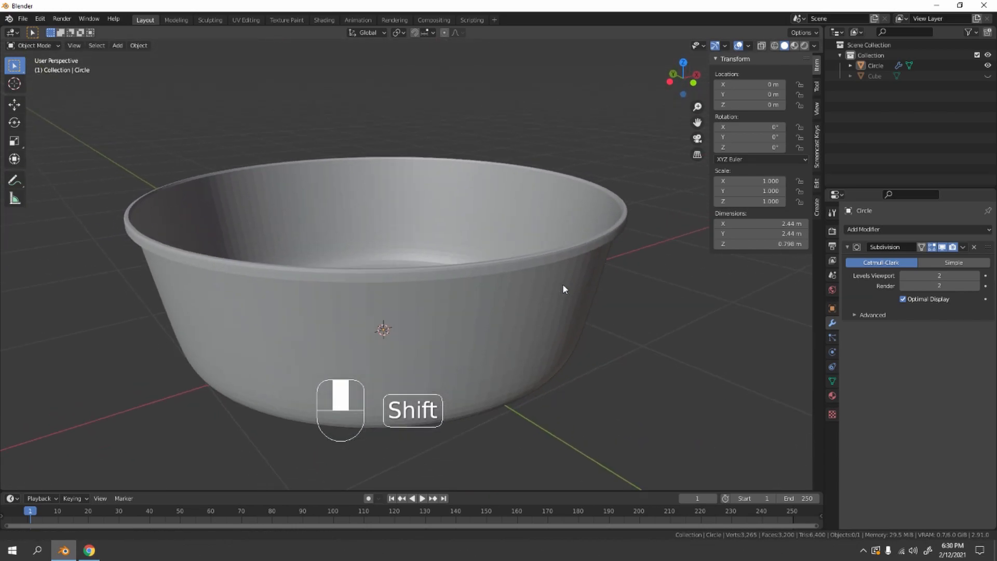
{"action": "key", "text": "Tab"}
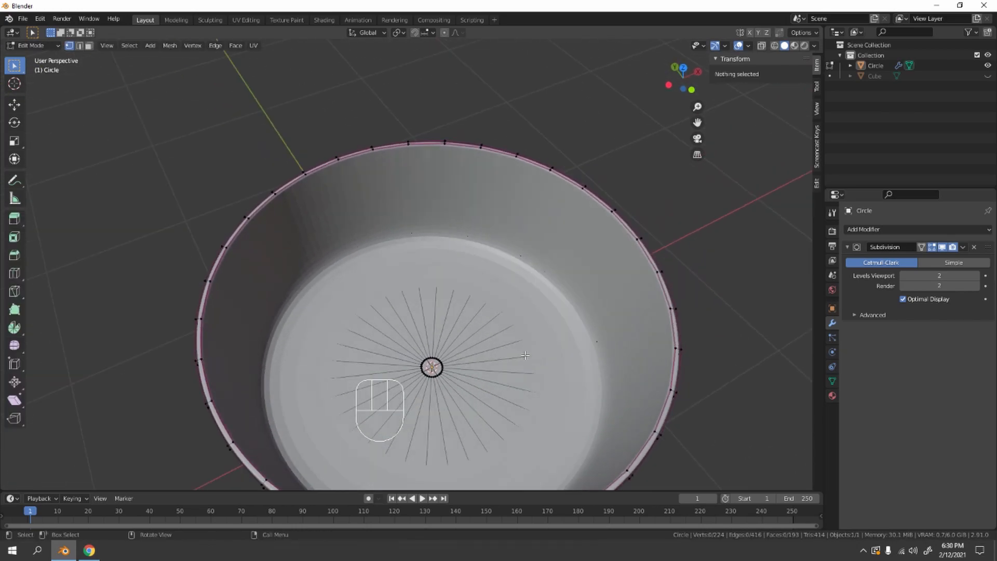
Add a Solidify modifier with 0.01 m wall thickness under the Subdivision modifier.
{"action": "key", "text": "Tab"}
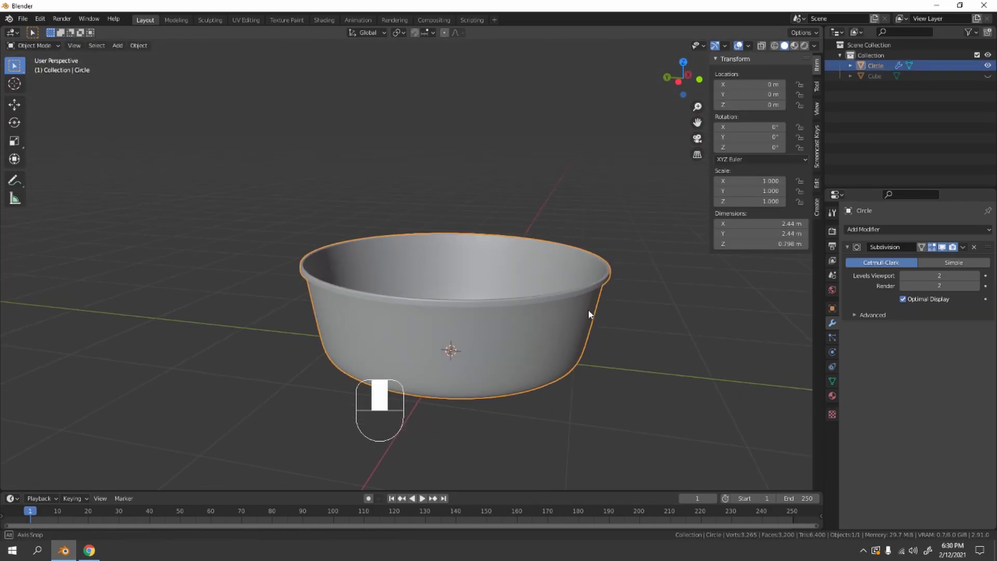
{"action": "left_click_drag", "start_coordinate": [588, 314], "coordinate": [621, 349]}
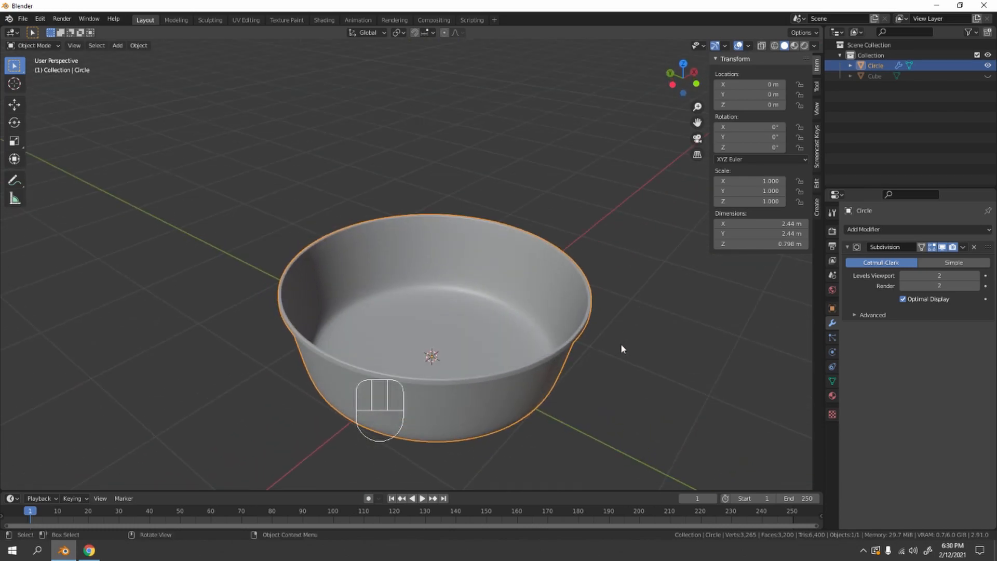
{"action": "left_click", "coordinate": [877, 229]}
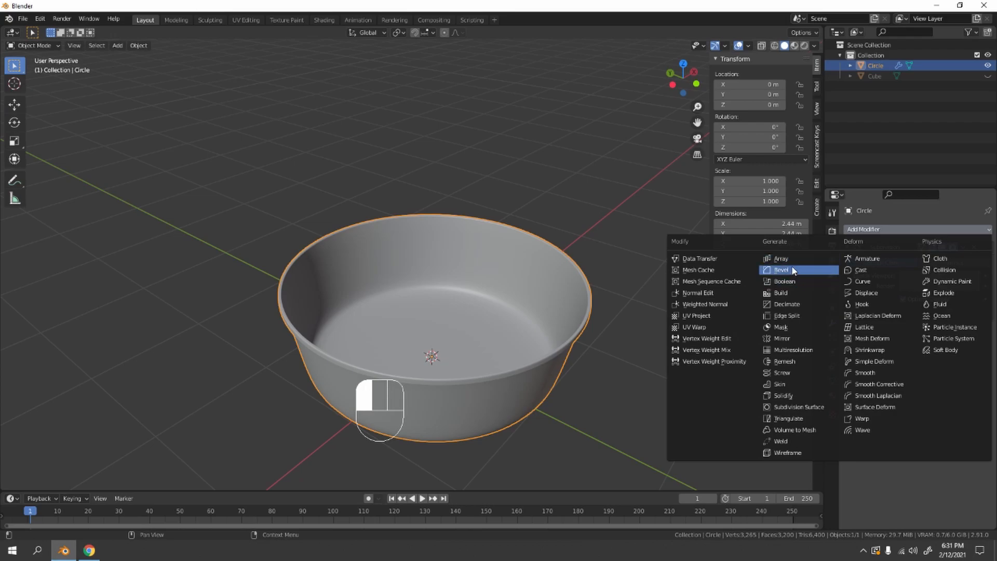
{"action": "mouse_move", "coordinate": [812, 396]}
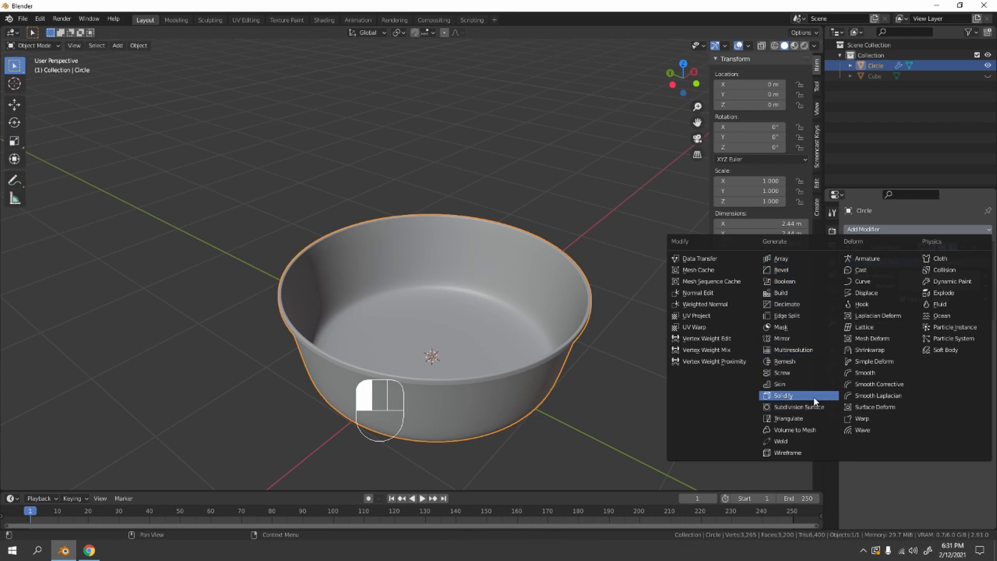
{"action": "left_click", "coordinate": [783, 395]}
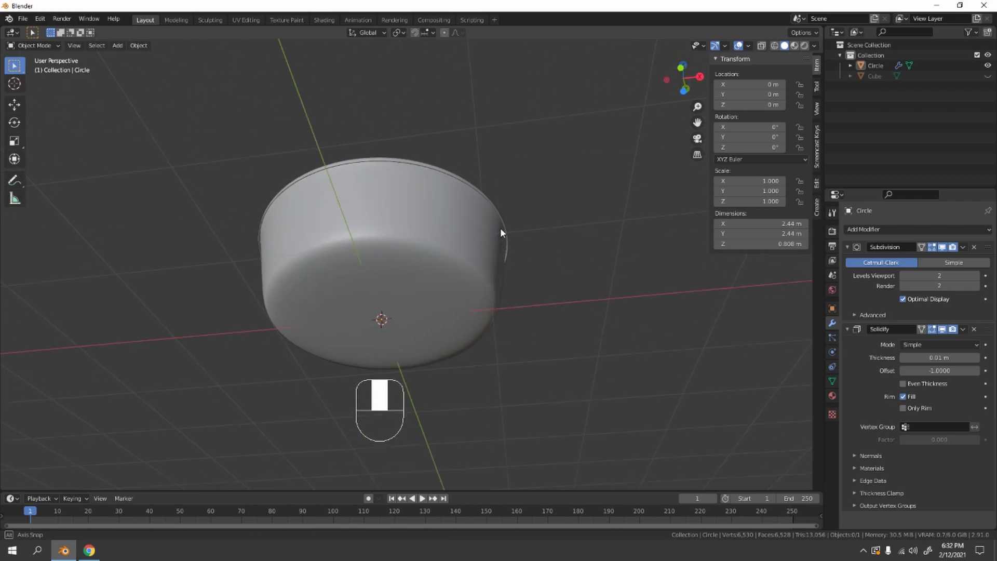
{"action": "left_click_drag", "start_coordinate": [501, 233], "coordinate": [550, 307]}
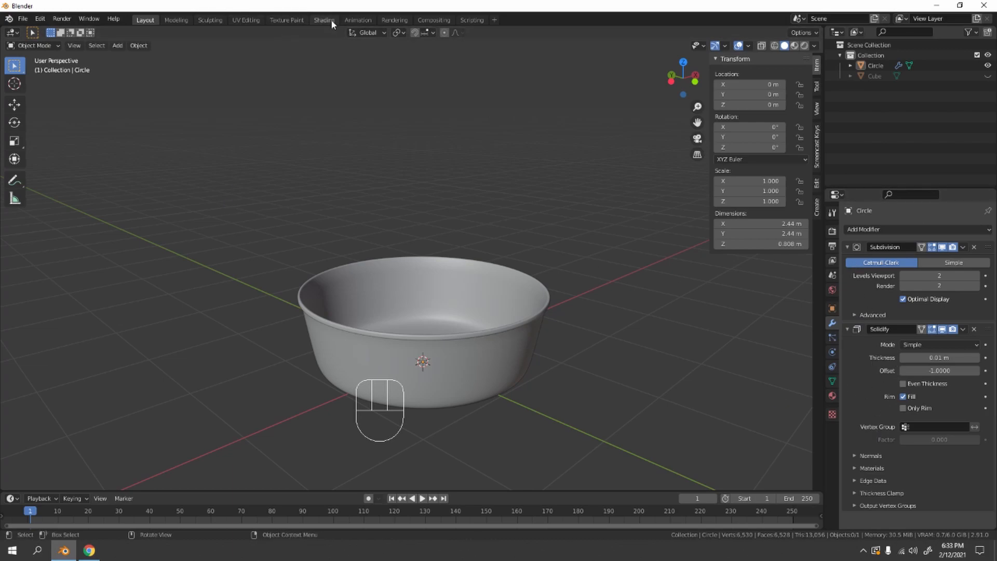
In the Shading workspace, set the basin material's base colour to black.
{"action": "left_click", "coordinate": [324, 20]}
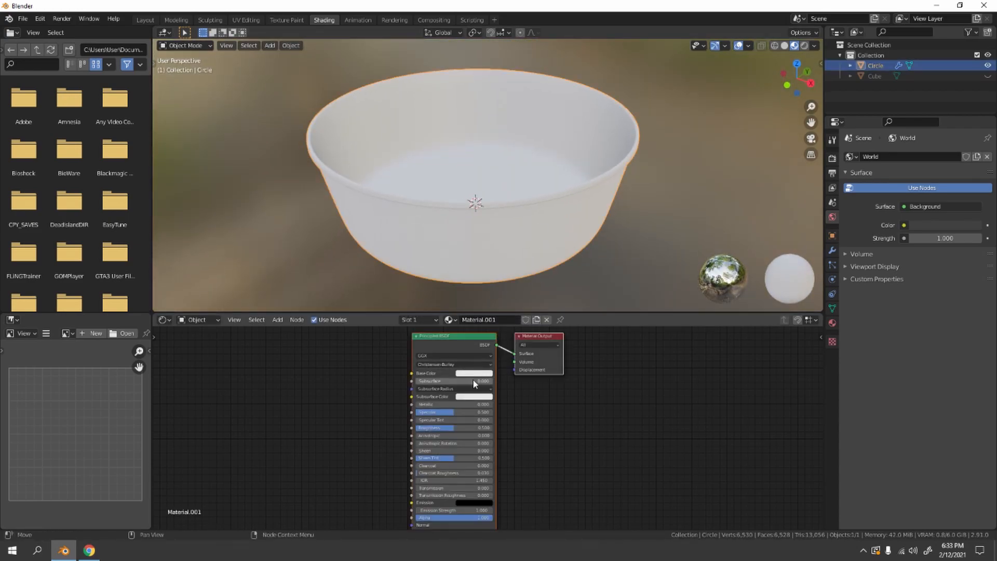
{"action": "left_click", "coordinate": [473, 373]}
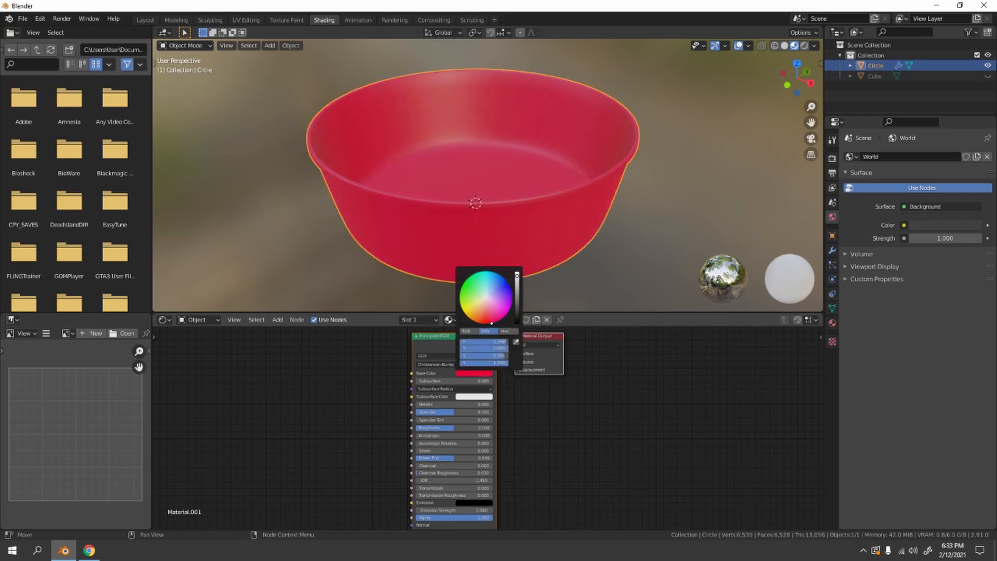
{"action": "left_click", "coordinate": [468, 311]}
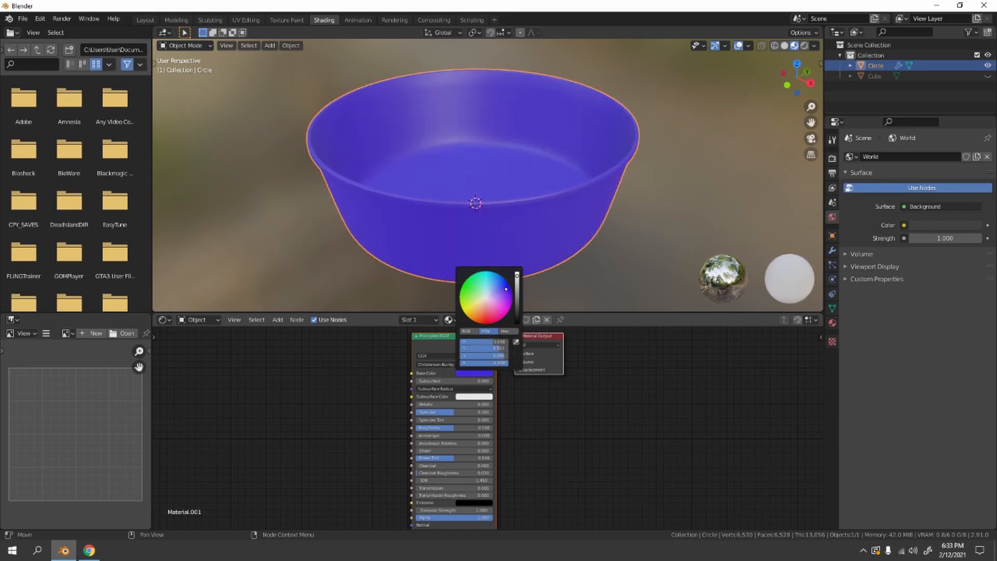
{"action": "left_click", "coordinate": [468, 312]}
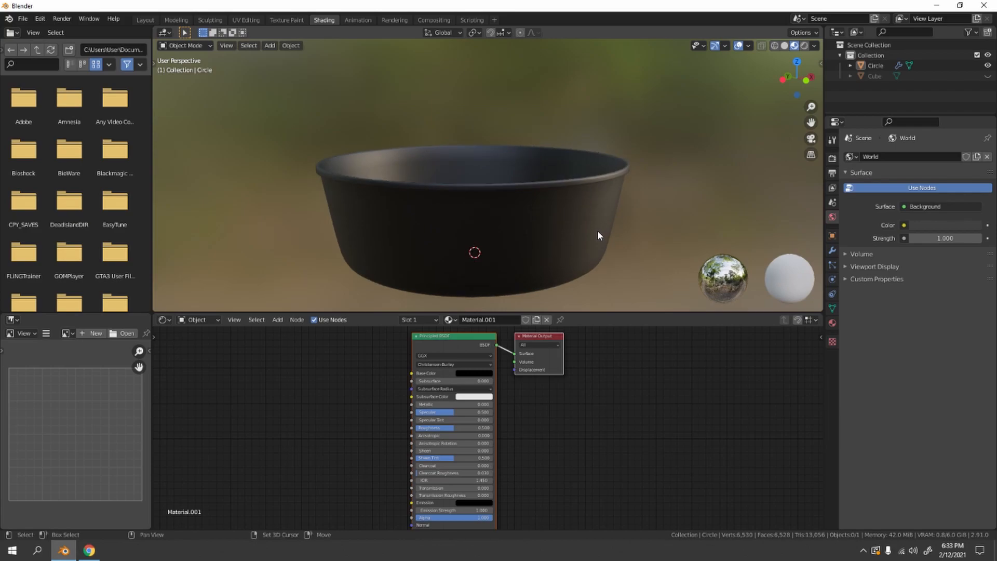
{"action": "left_click_drag", "start_coordinate": [598, 236], "coordinate": [587, 262]}
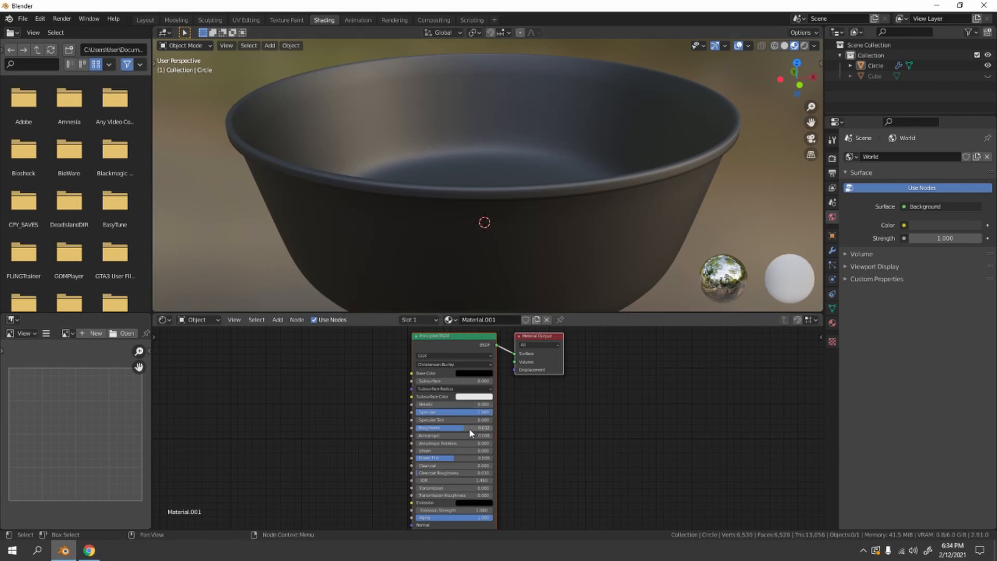
Lower the Principled BSDF roughness for a shinier black surface.
{"action": "left_click_drag", "start_coordinate": [473, 427], "coordinate": [451, 427]}
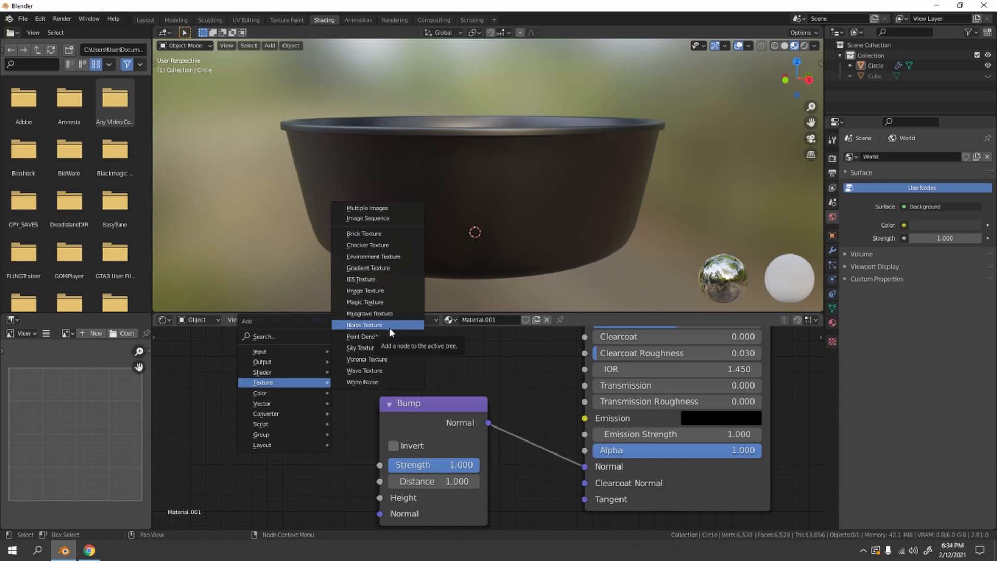
Drive the Bump node's height with a Noise Texture and lower bump strength to 0.017.
{"action": "left_click", "coordinate": [364, 325]}
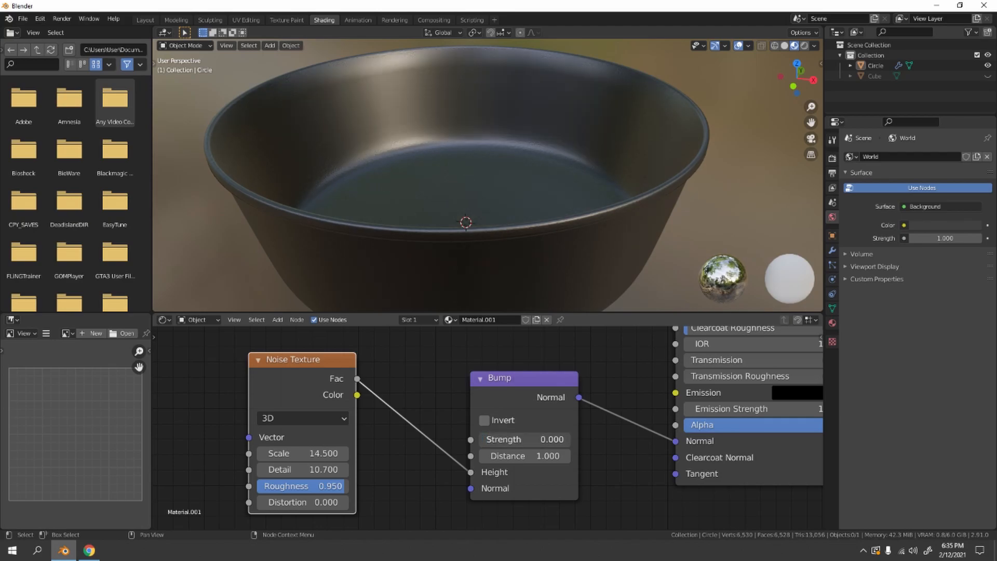
{"action": "left_click", "coordinate": [523, 440]}
{"action": "type", "text": "0.017"}
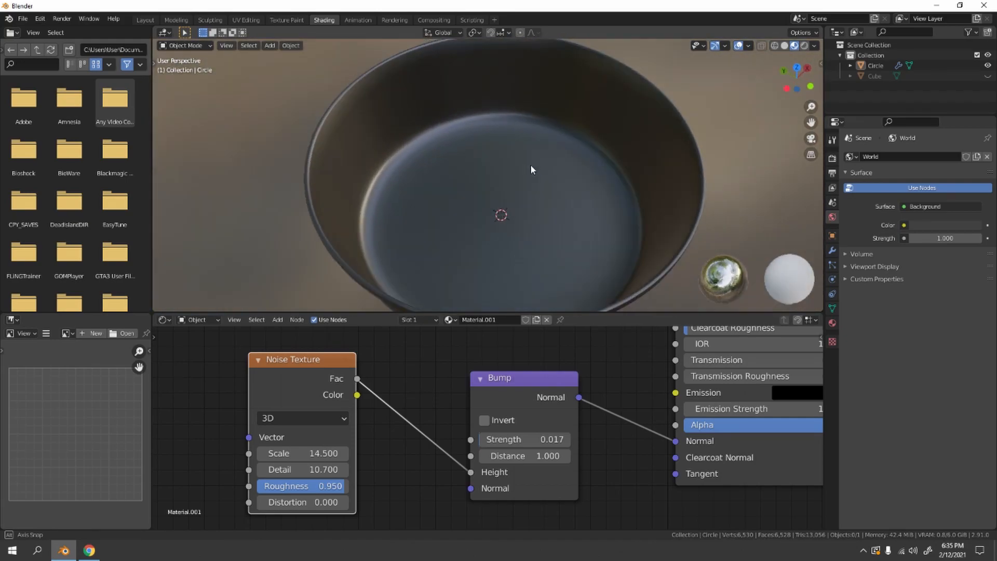
{"action": "left_click_drag", "start_coordinate": [531, 169], "coordinate": [559, 265]}
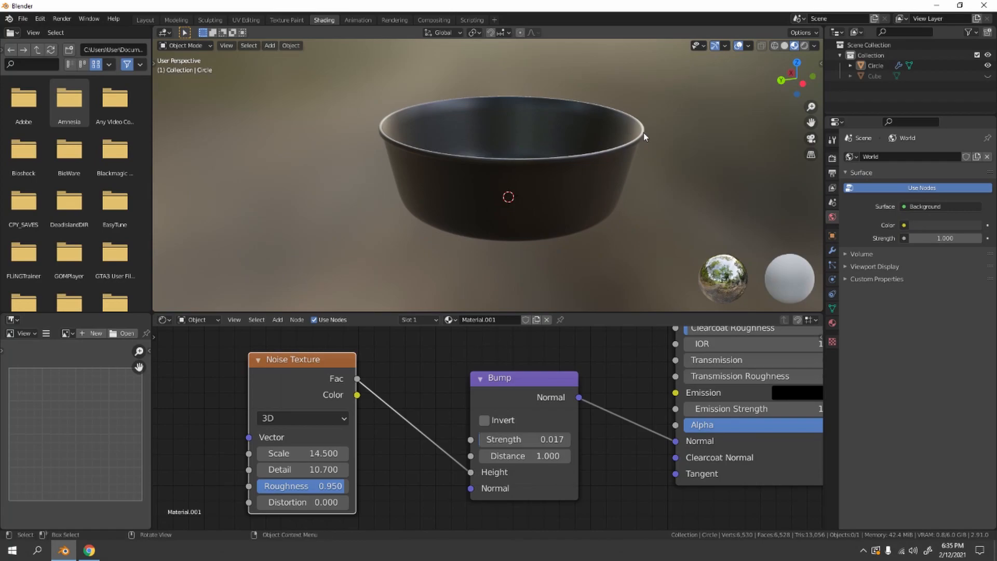
{"action": "mouse_move", "coordinate": [612, 147]}
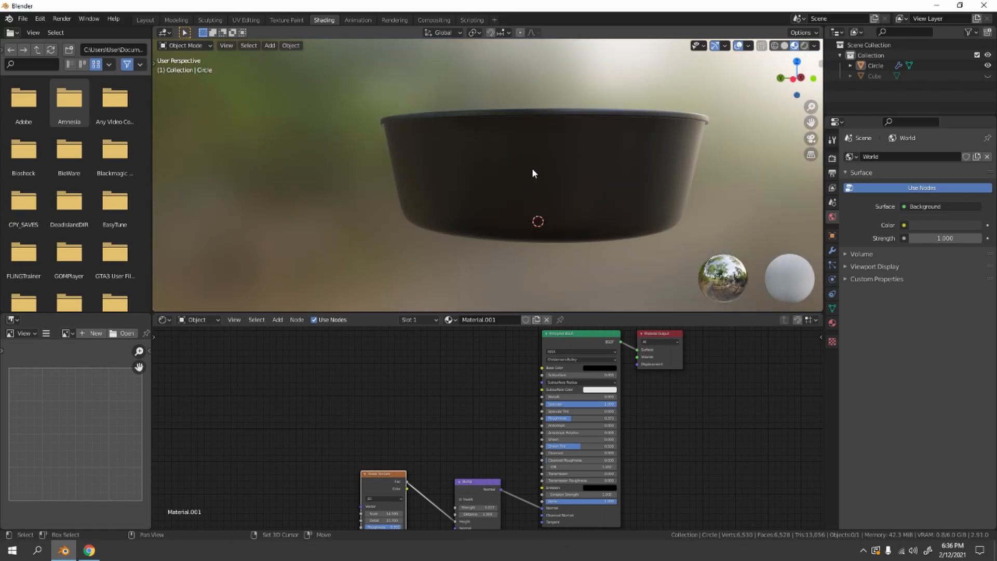
{"action": "left_click_drag", "start_coordinate": [534, 171], "coordinate": [629, 207]}
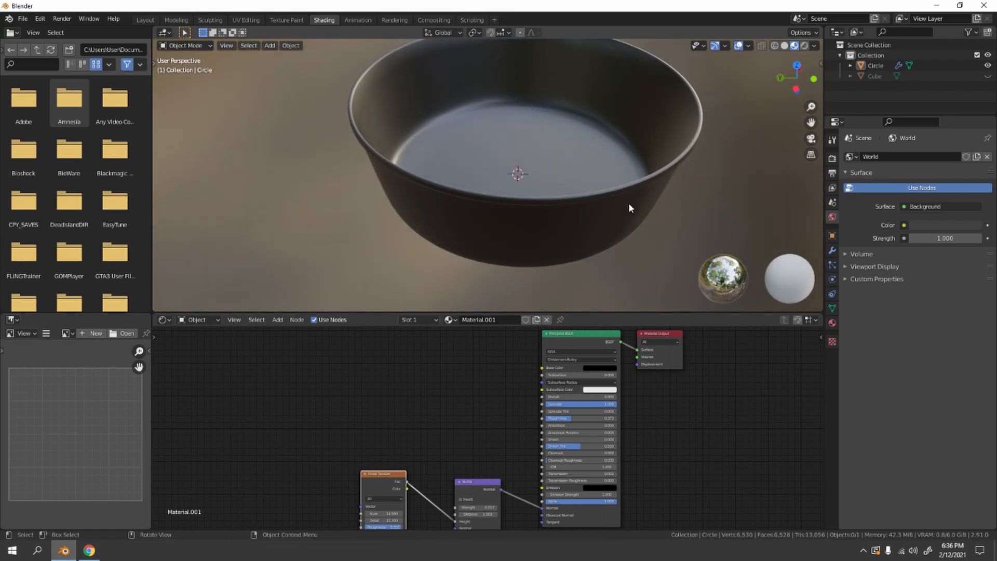